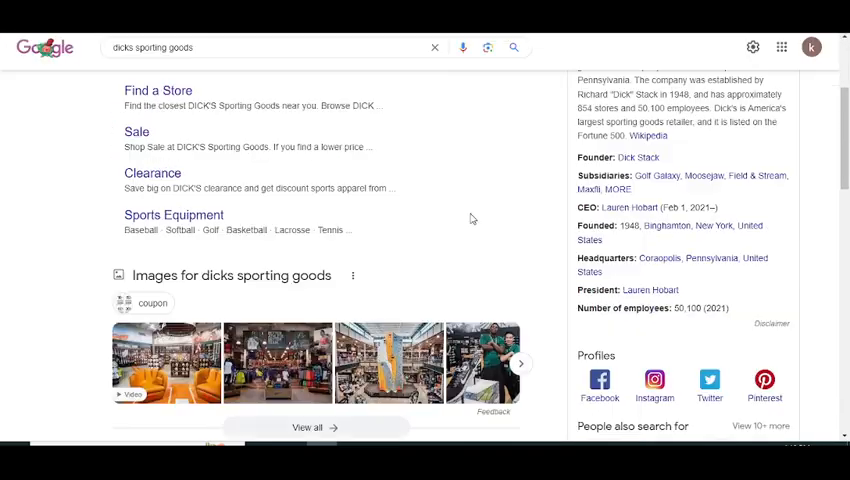
{"action": "scroll", "scroll_direction": "down", "scroll_amount": 3}
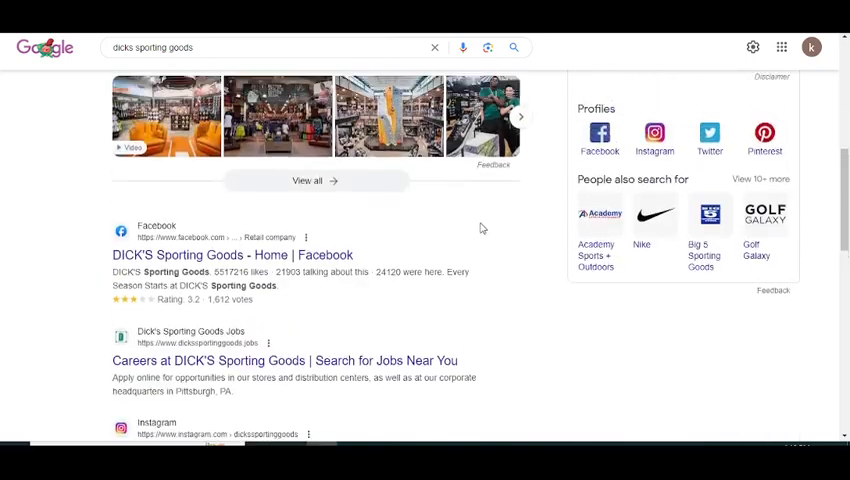
{"action": "scroll", "scroll_direction": "up", "scroll_amount": 3}
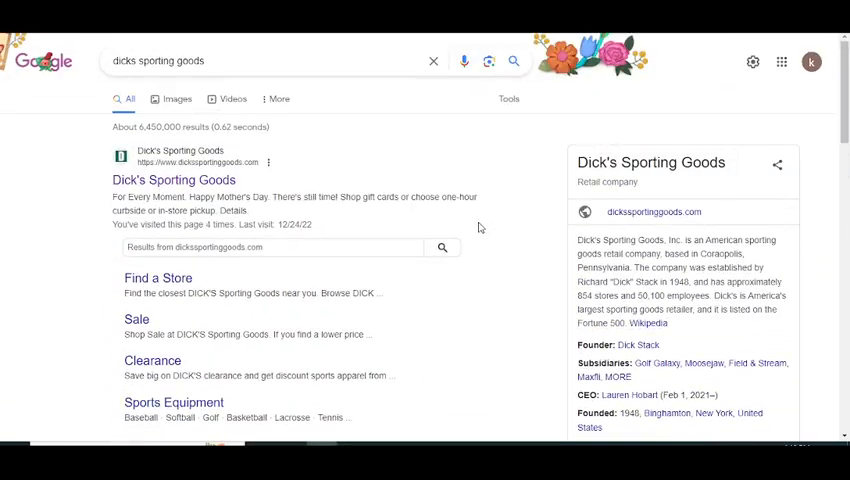
{"action": "scroll", "scroll_direction": "down", "scroll_amount": 3}
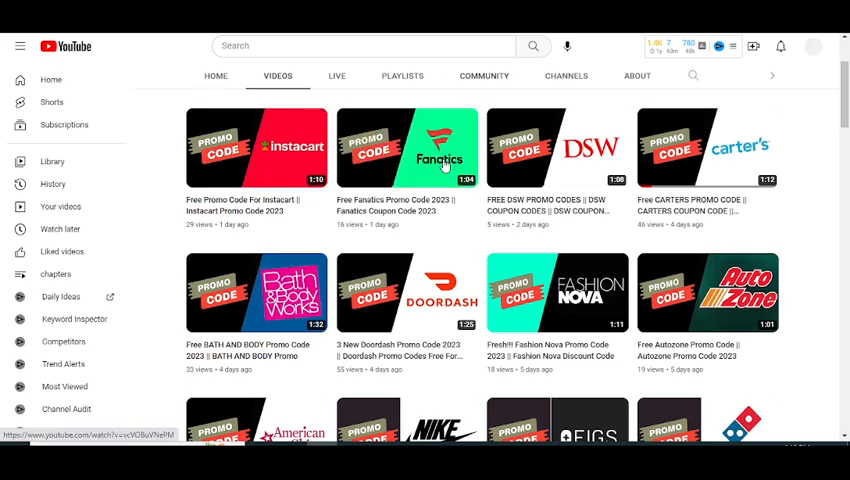
{"action": "scroll", "scroll_direction": "down", "scroll_amount": 3}
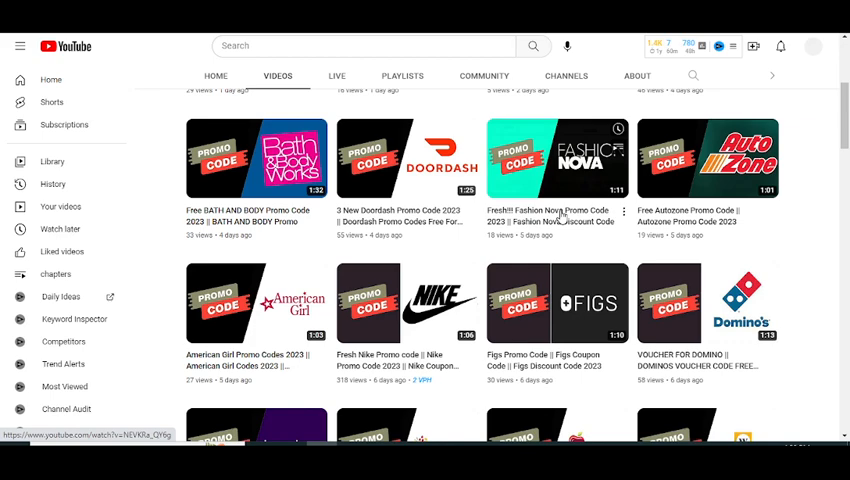
{"action": "scroll", "scroll_direction": "down", "scroll_amount": 3}
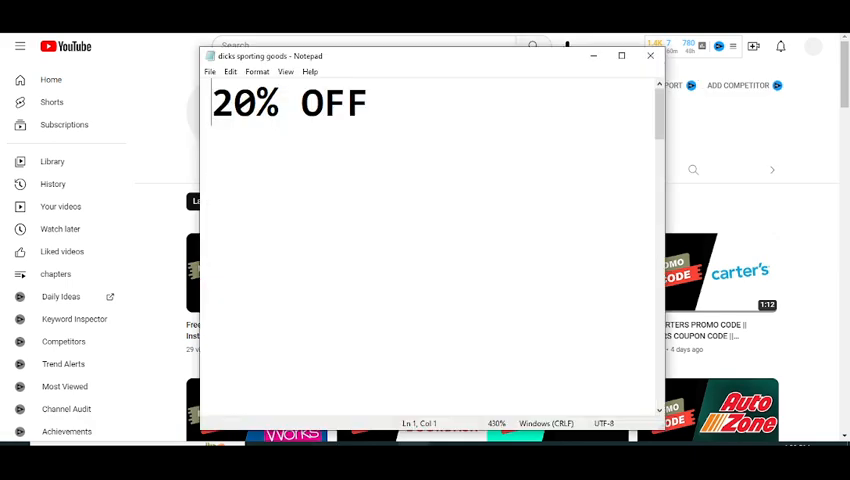
{"action": "type", "text": "lets get start"}
{"action": "type", "text": "code 1 is"}
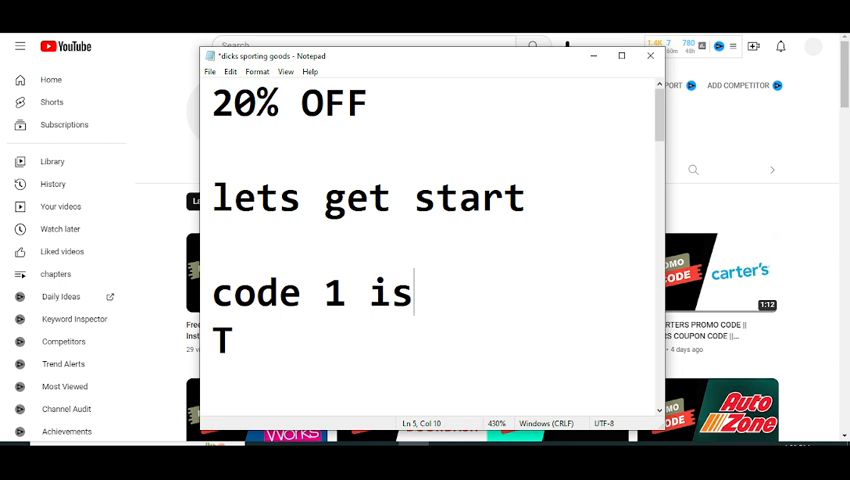
{"action": "type", "text": "MS"}
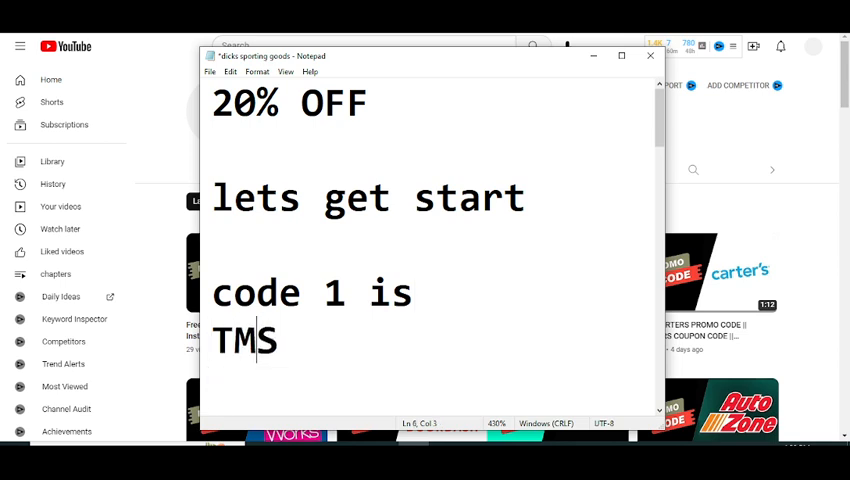
{"action": "type", "text": "PO"}
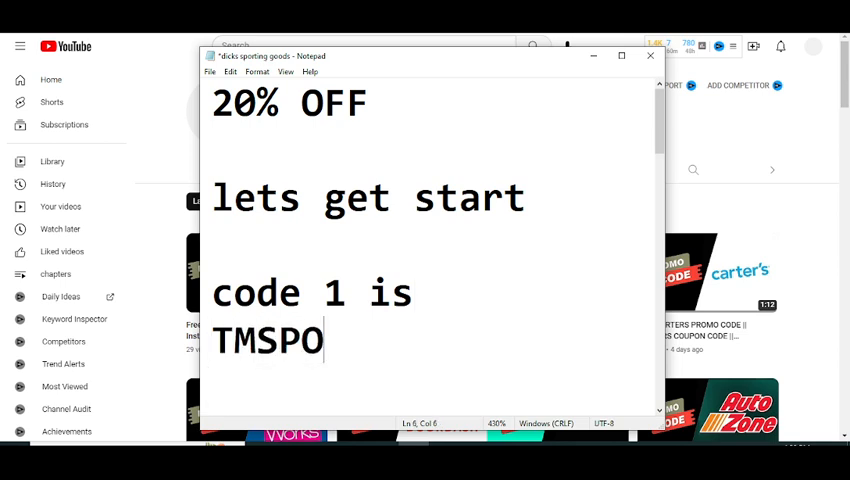
{"action": "type", "text": "RTS"}
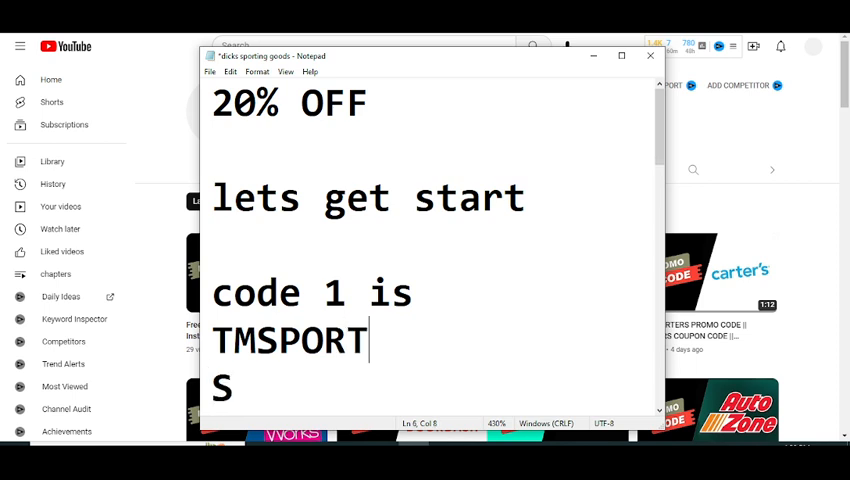
{"action": "type", "text": "NO"}
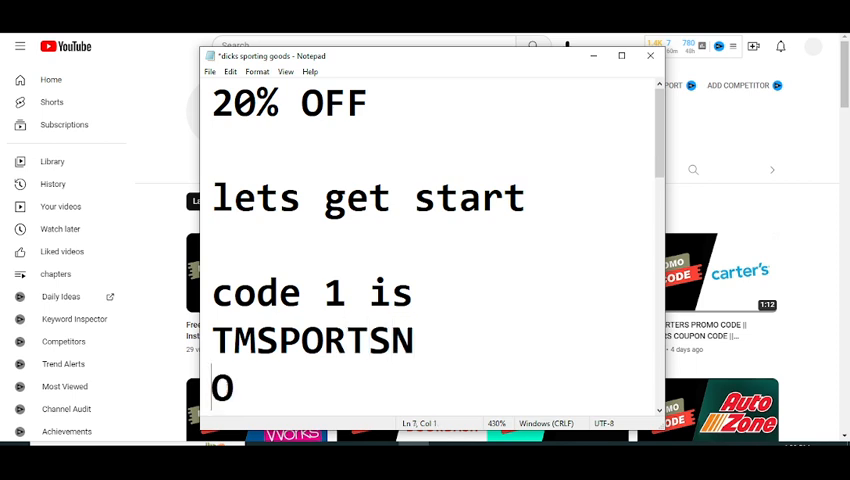
{"action": "type", "text": "V11"}
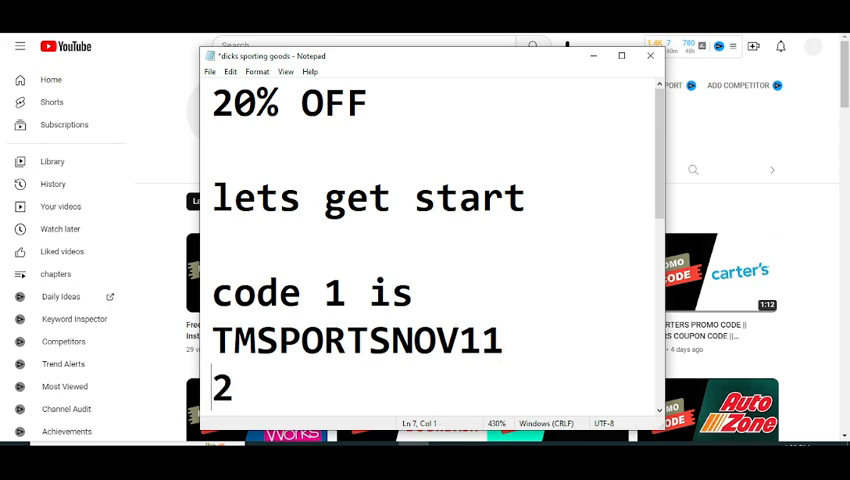
{"action": "type", "text": "25"}
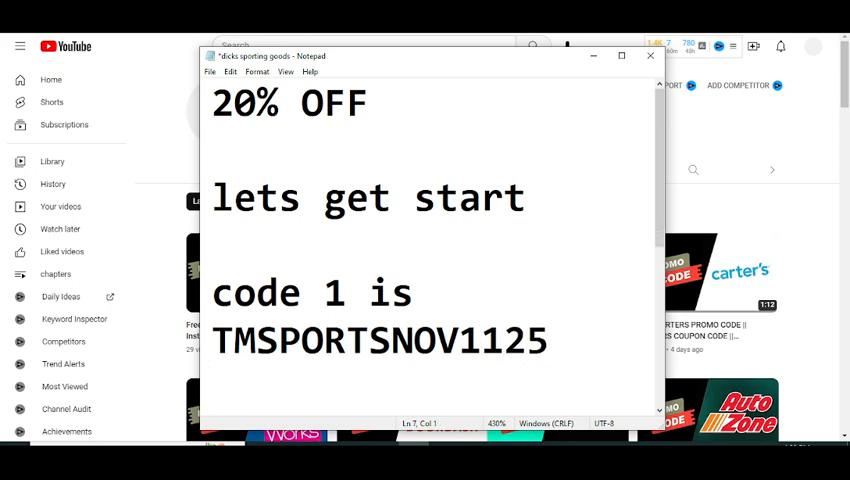
{"action": "type", "text": "FT"}
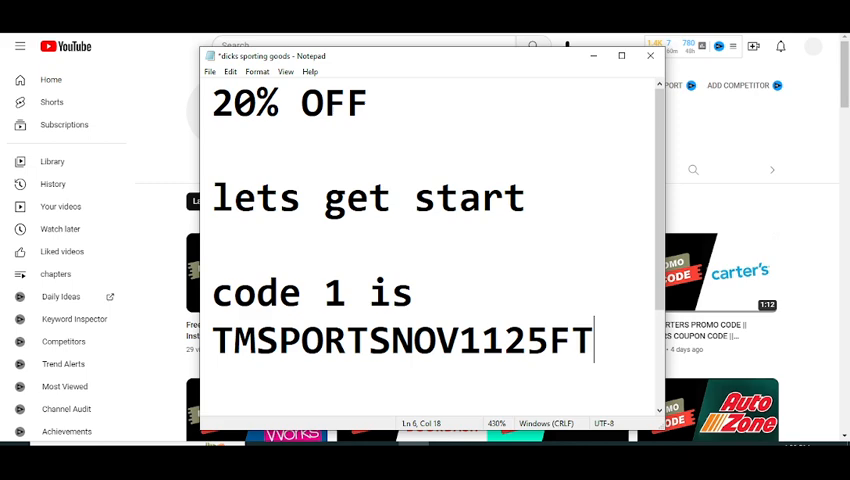
{"action": "type", "text": "BL"}
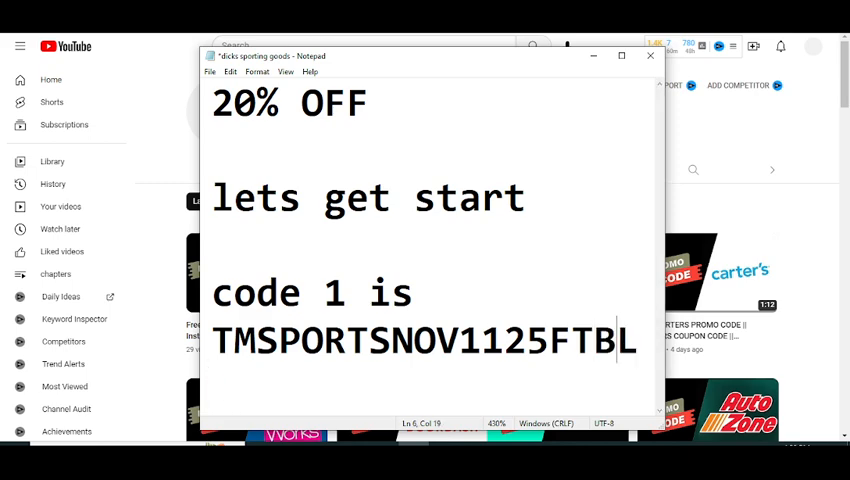